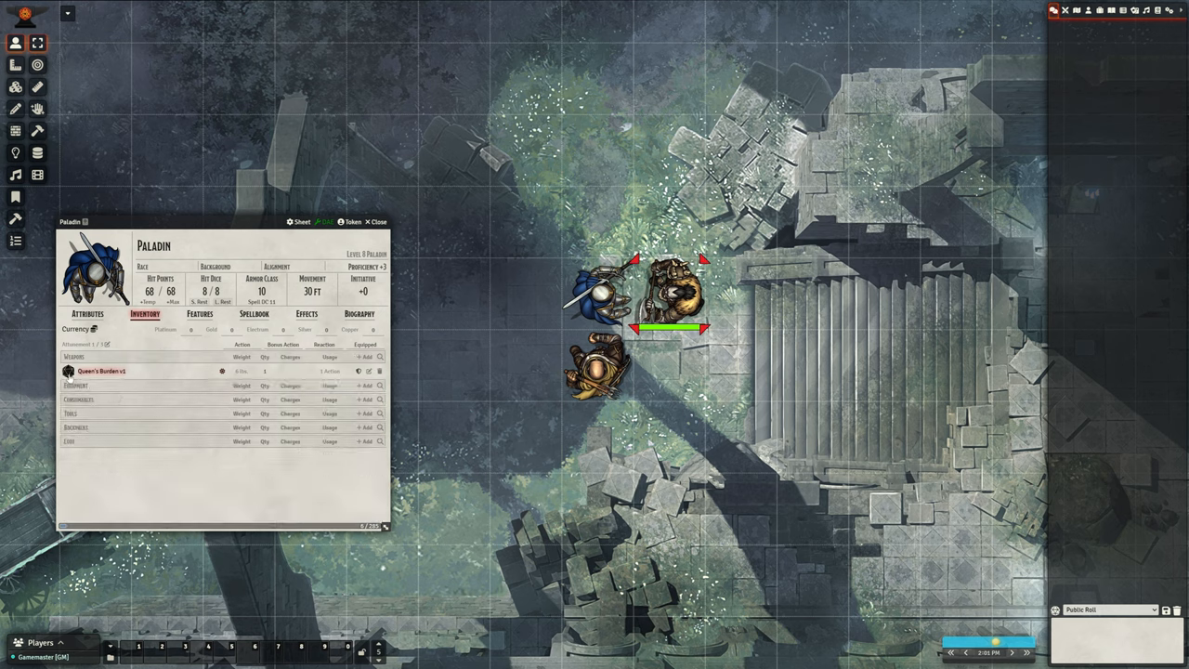
Step: Show the Duelist's character sheet with its Inventory in place of the Paladin's
{"action": "left_click", "coordinate": [100, 371]}
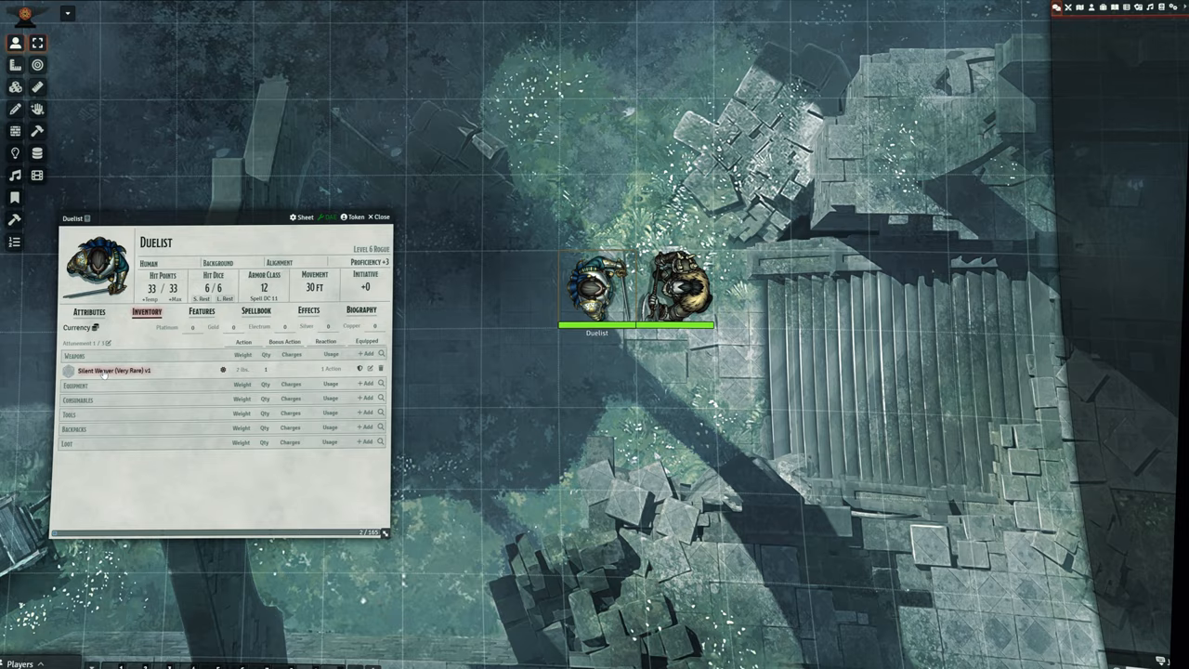
Step: Expand the Cloak of Spectral Echoes row to reveal its description and artwork
{"action": "left_click", "coordinate": [114, 370]}
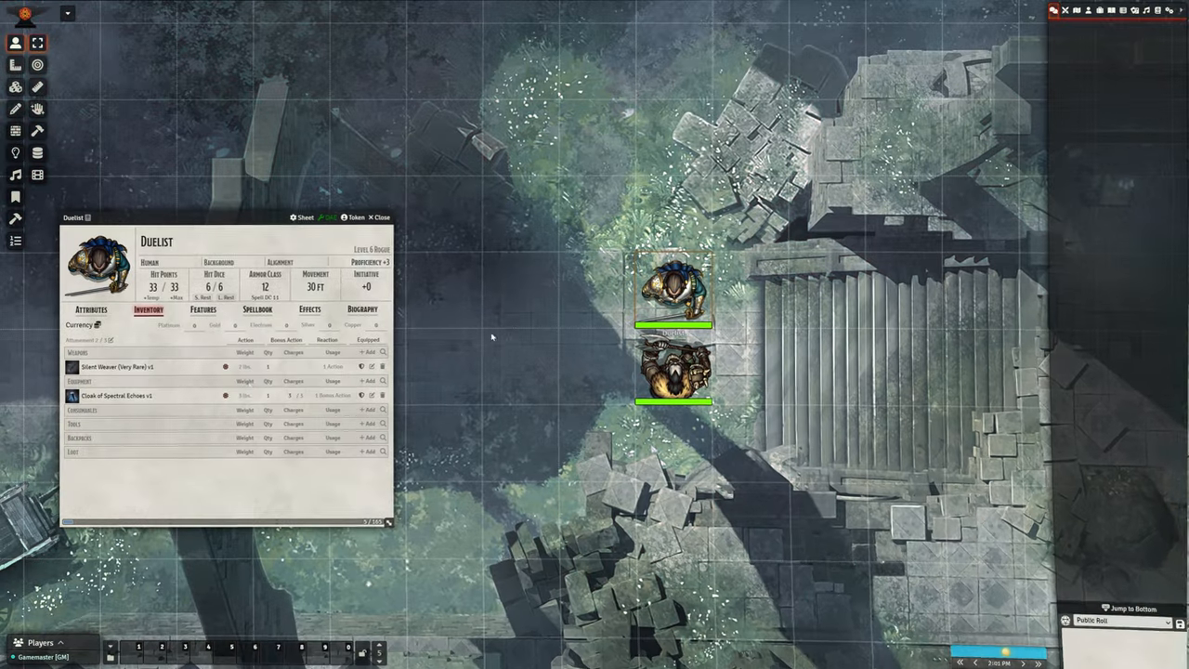
{"action": "left_click", "coordinate": [116, 394]}
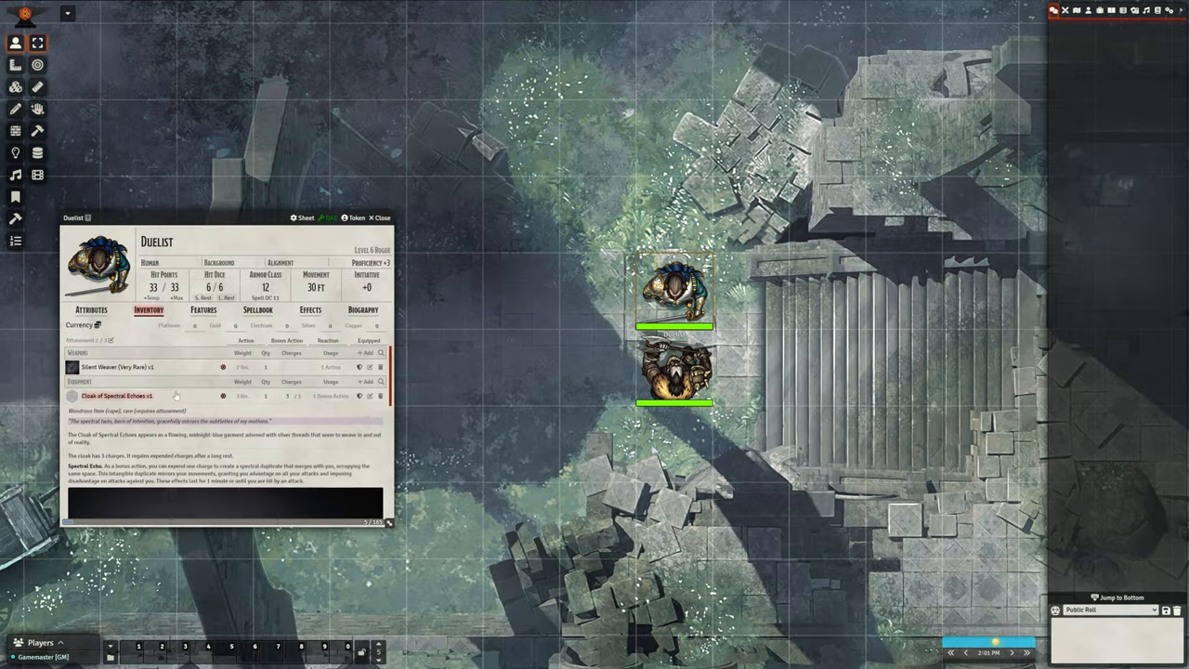
{"action": "scroll", "scroll_direction": "down", "scroll_amount": 3}
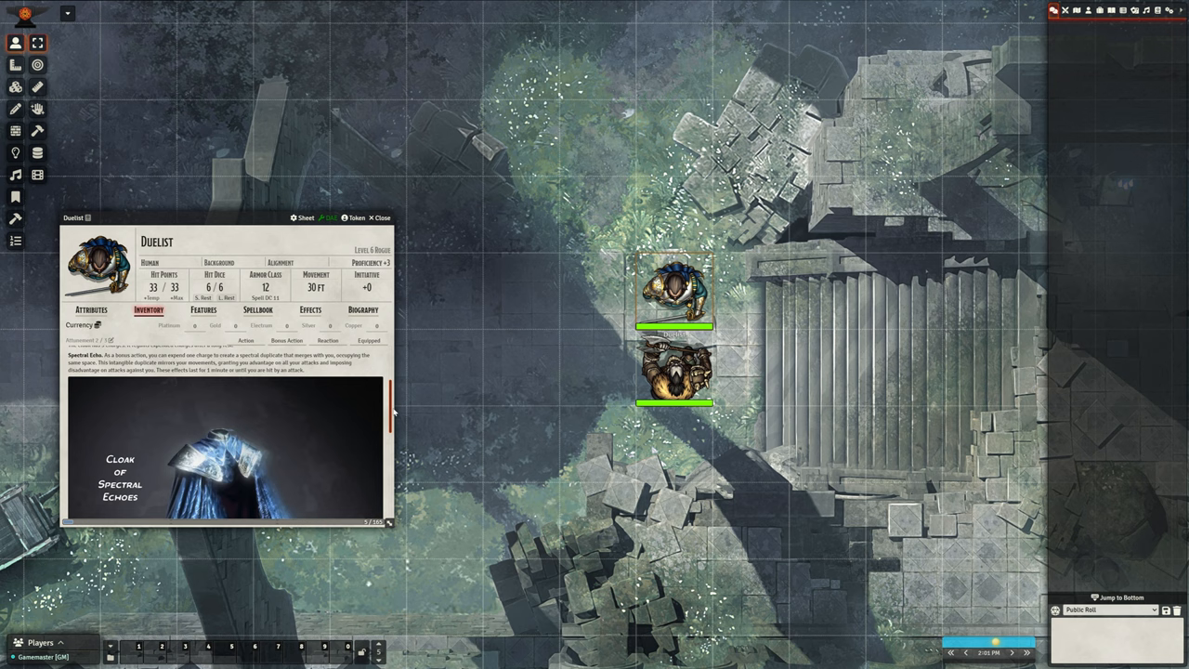